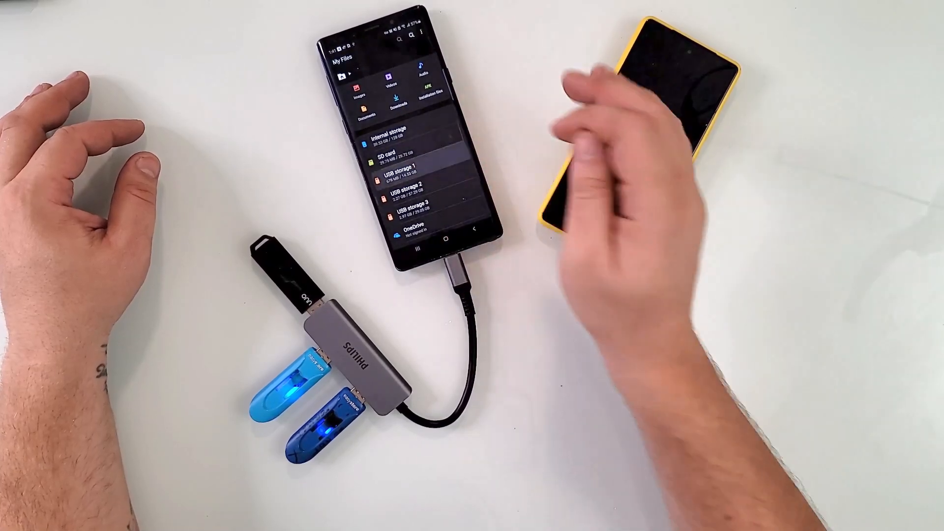
{"action": "left_click", "coordinate": [404, 175]}
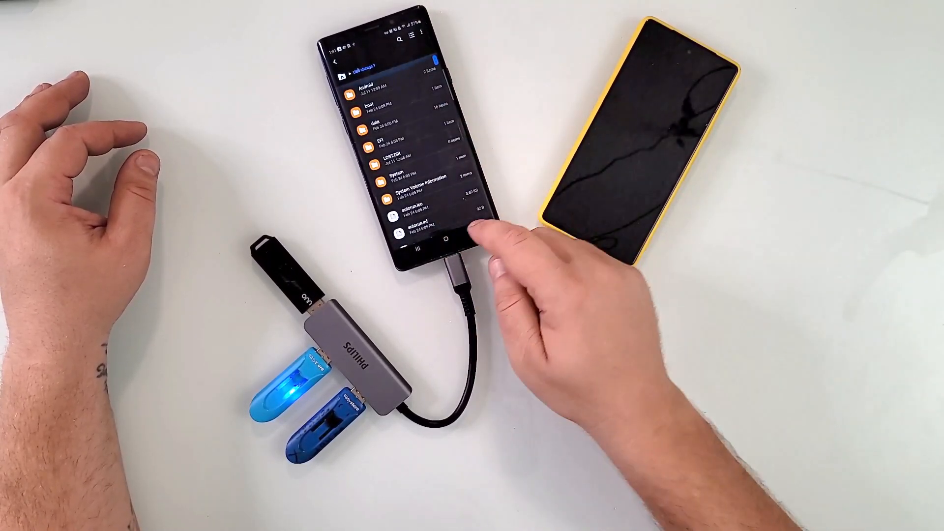
{"action": "left_click", "coordinate": [335, 62]}
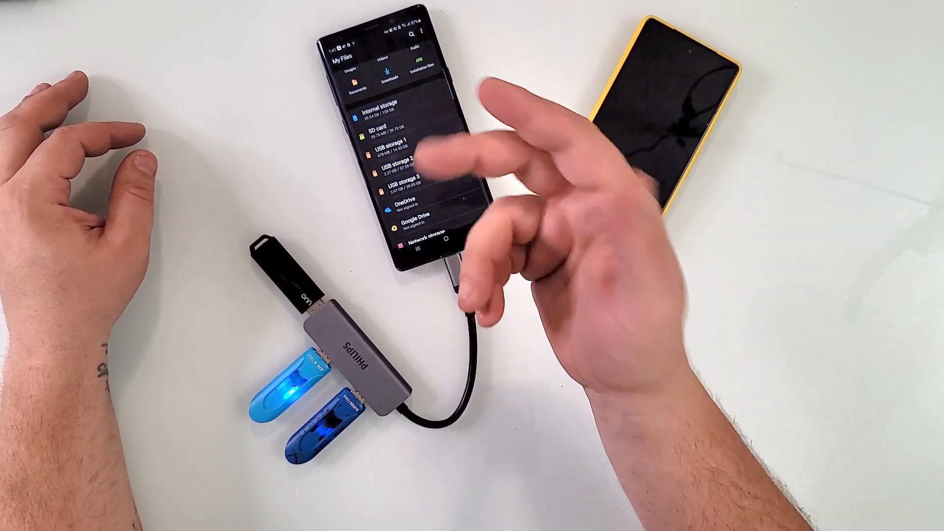